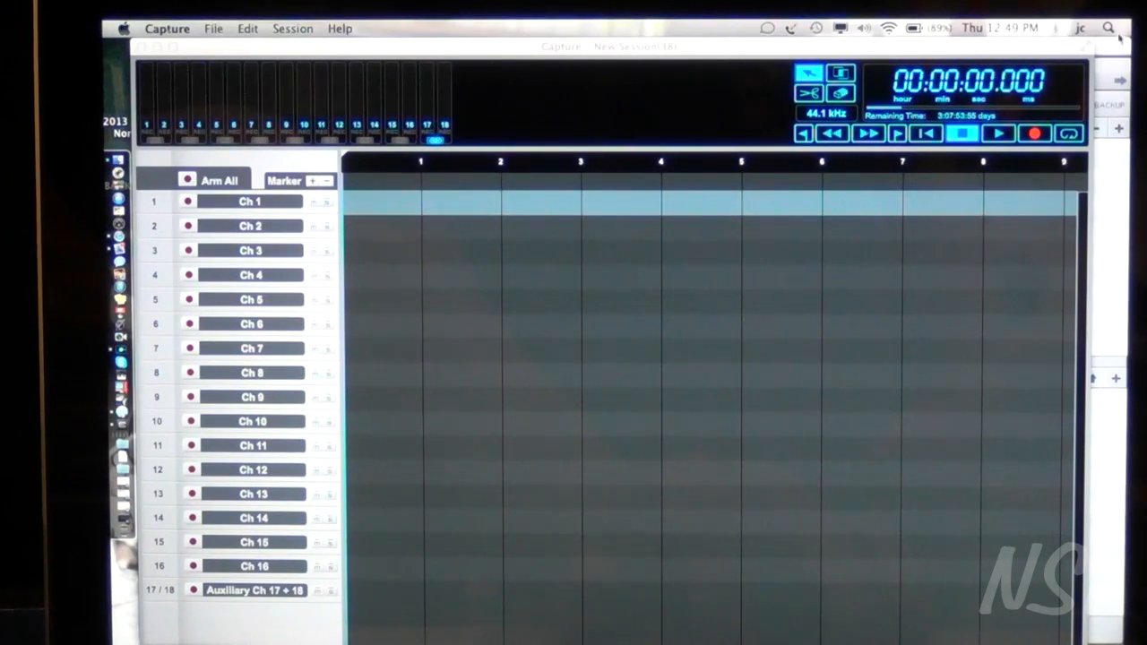
Search the system for "cap" to find and launch Capture 2.
{"action": "left_click", "coordinate": [1111, 27]}
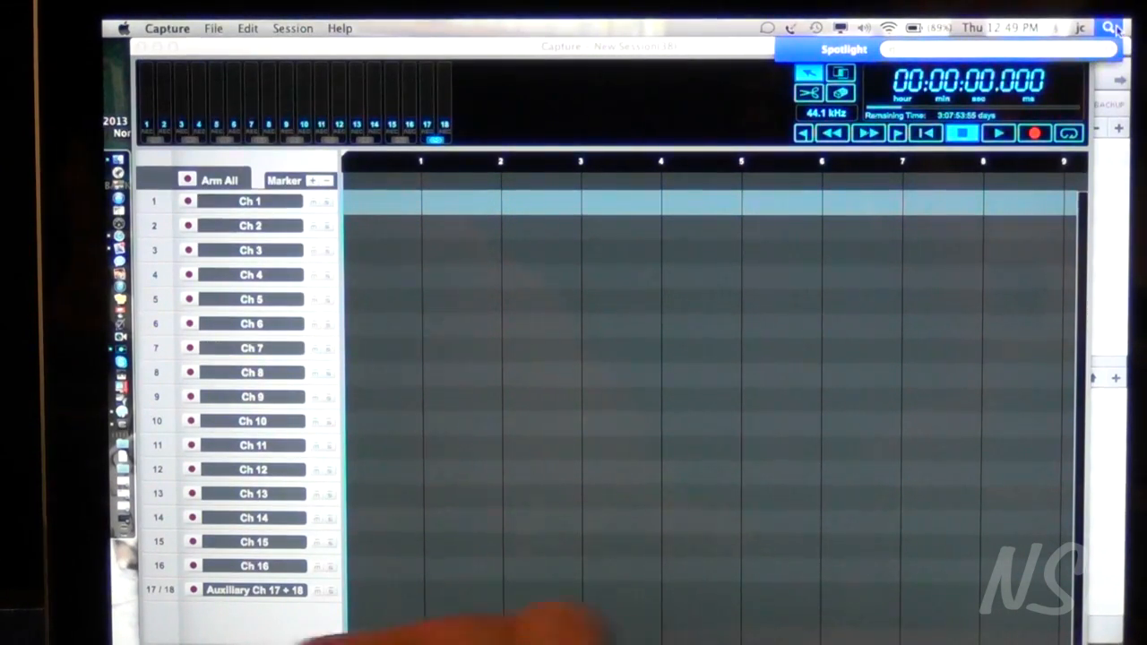
{"action": "type", "text": "cap"}
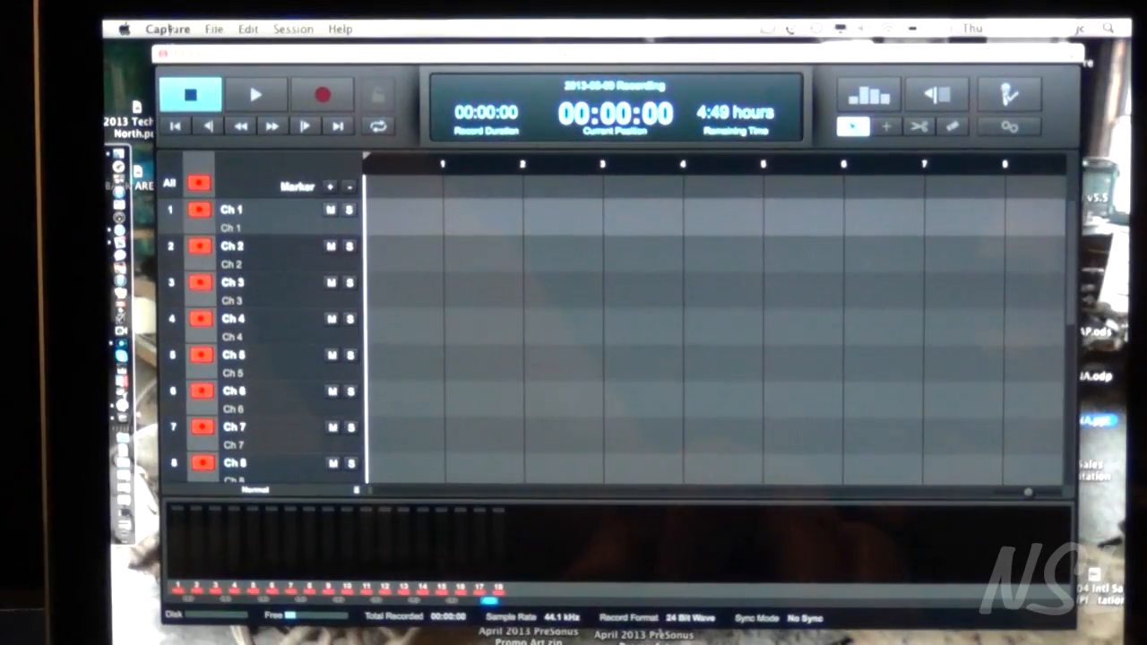
{"action": "left_click", "coordinate": [170, 29]}
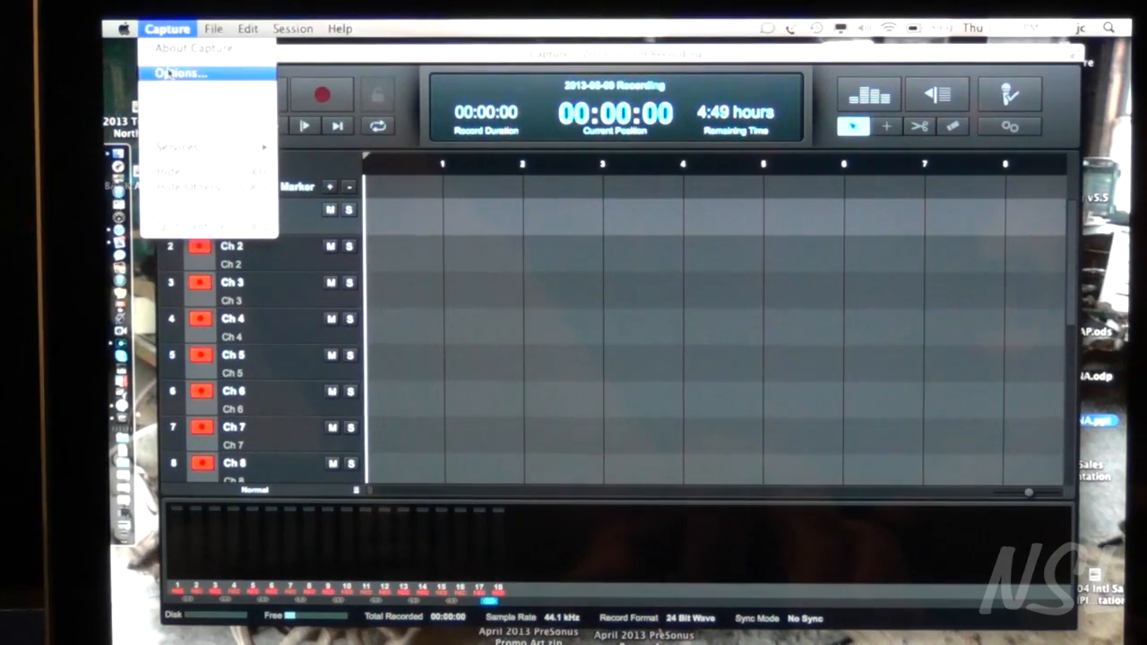
{"action": "left_click", "coordinate": [183, 68]}
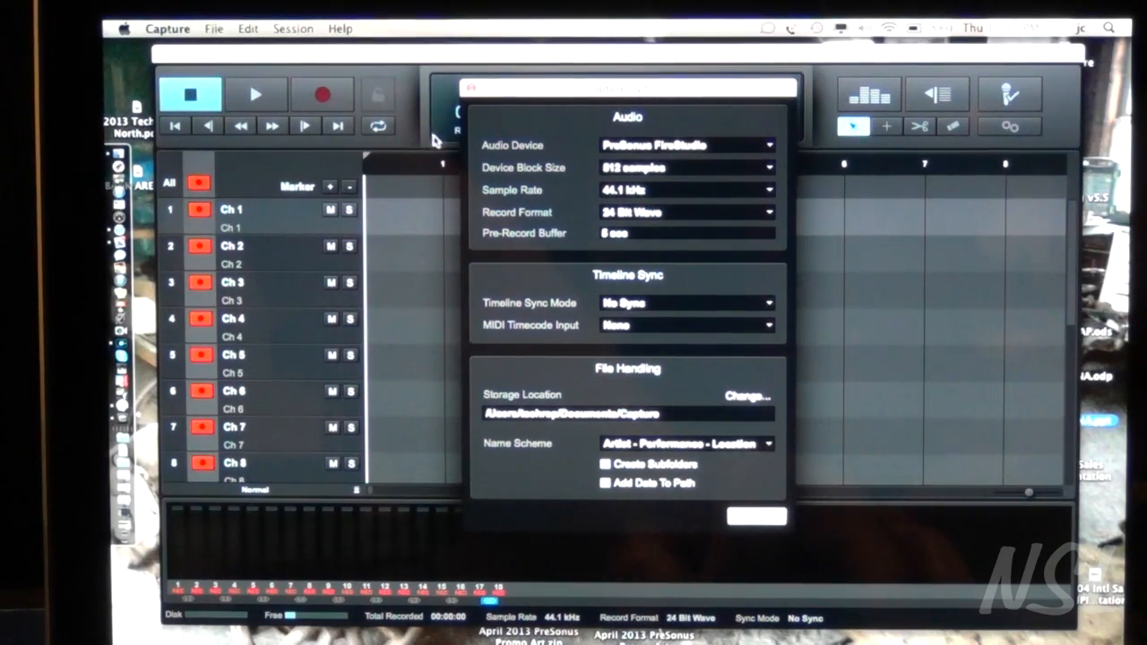
{"action": "mouse_move", "coordinate": [666, 196]}
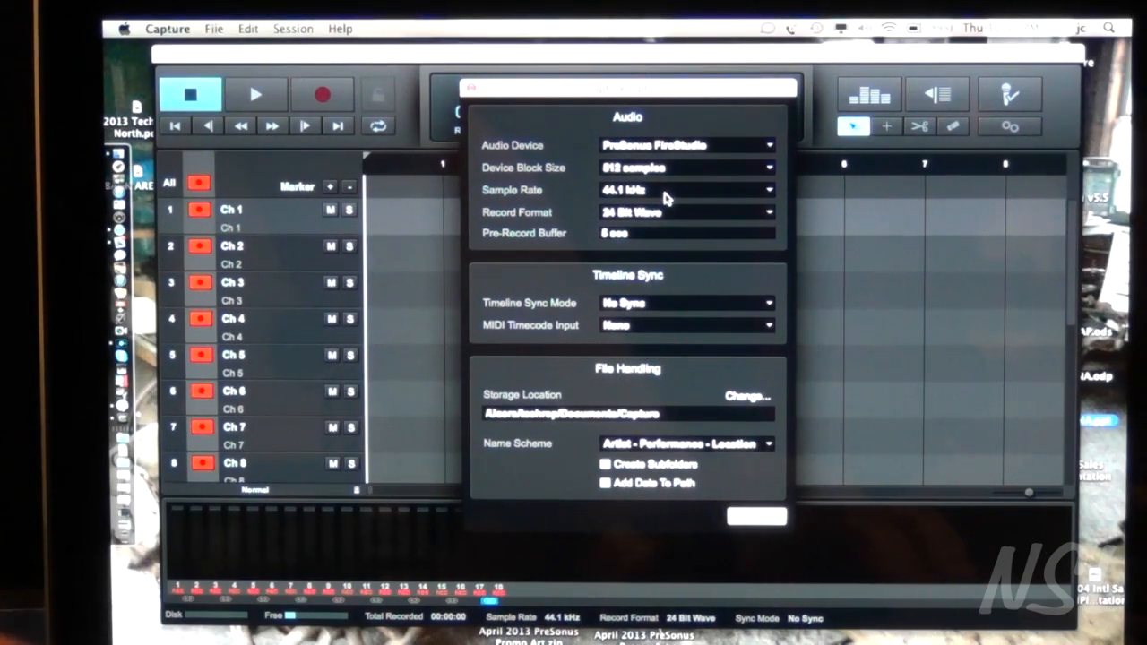
{"action": "mouse_move", "coordinate": [702, 237]}
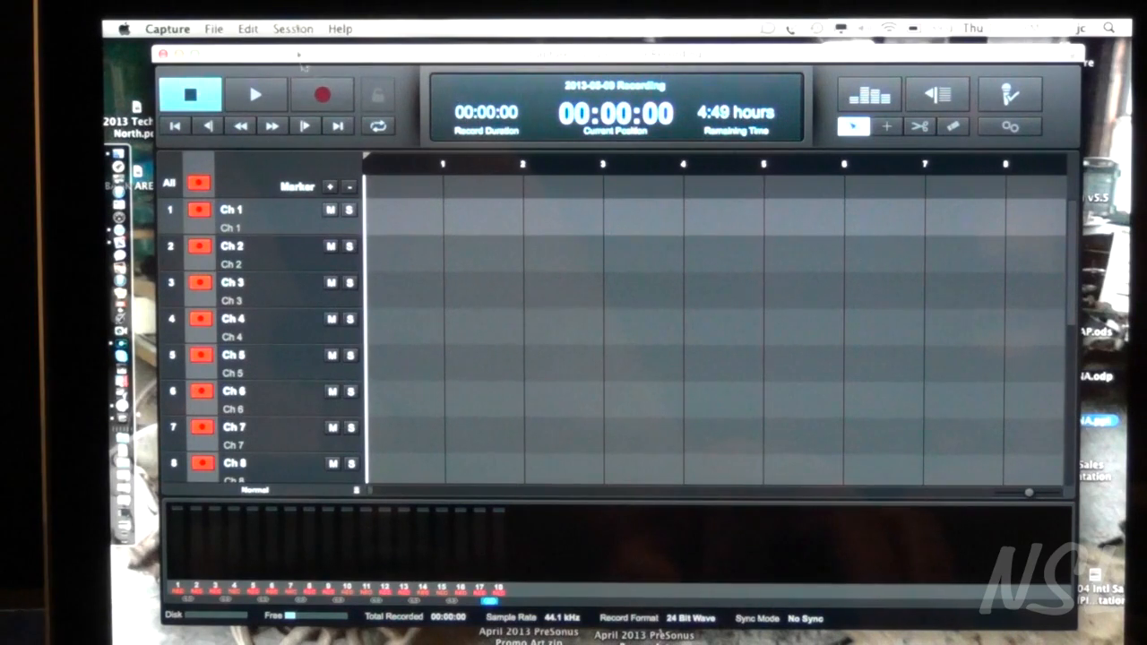
Create a new 2013-05-09 Recording session and toggle Arm All off then on again.
{"action": "left_click", "coordinate": [215, 29]}
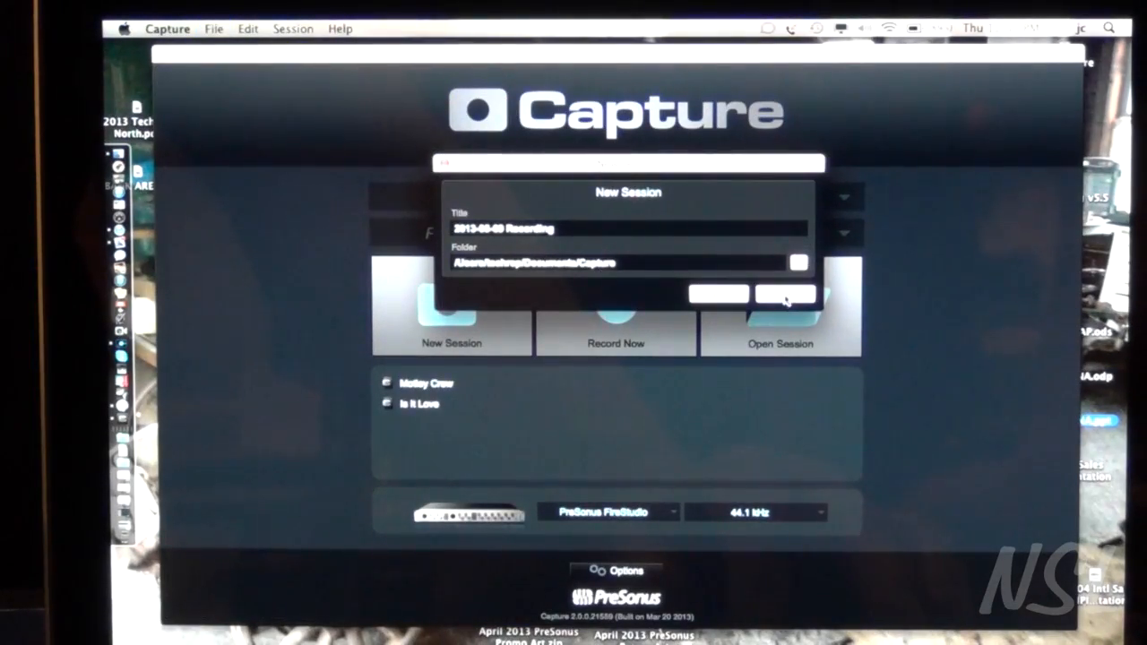
{"action": "left_click", "coordinate": [781, 296]}
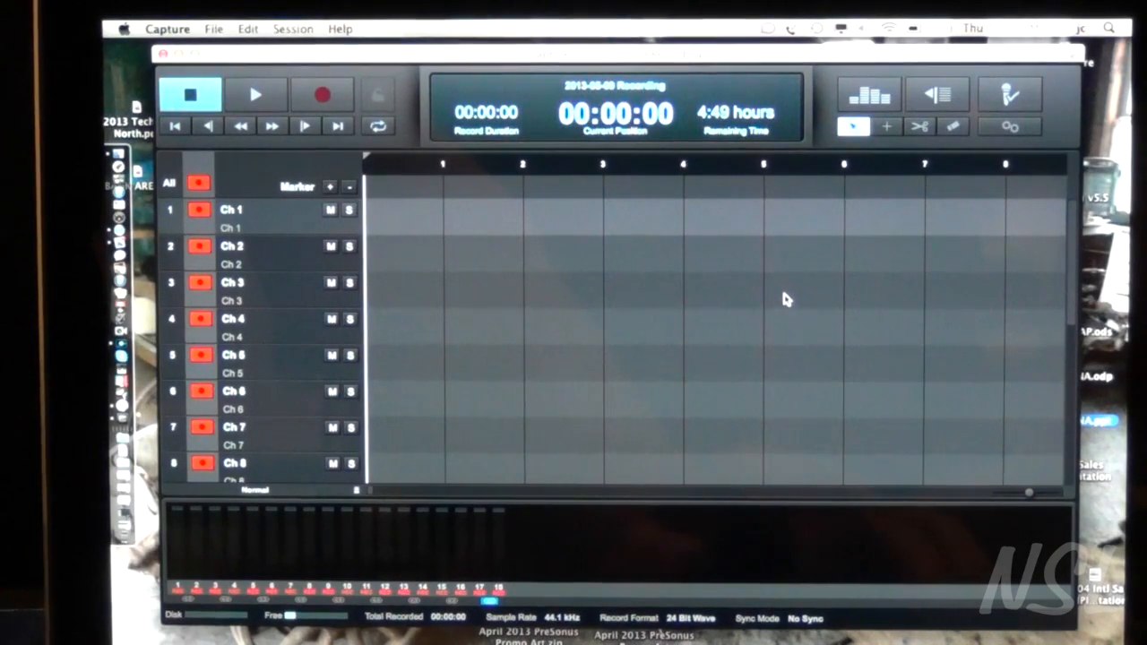
{"action": "left_click", "coordinate": [197, 183]}
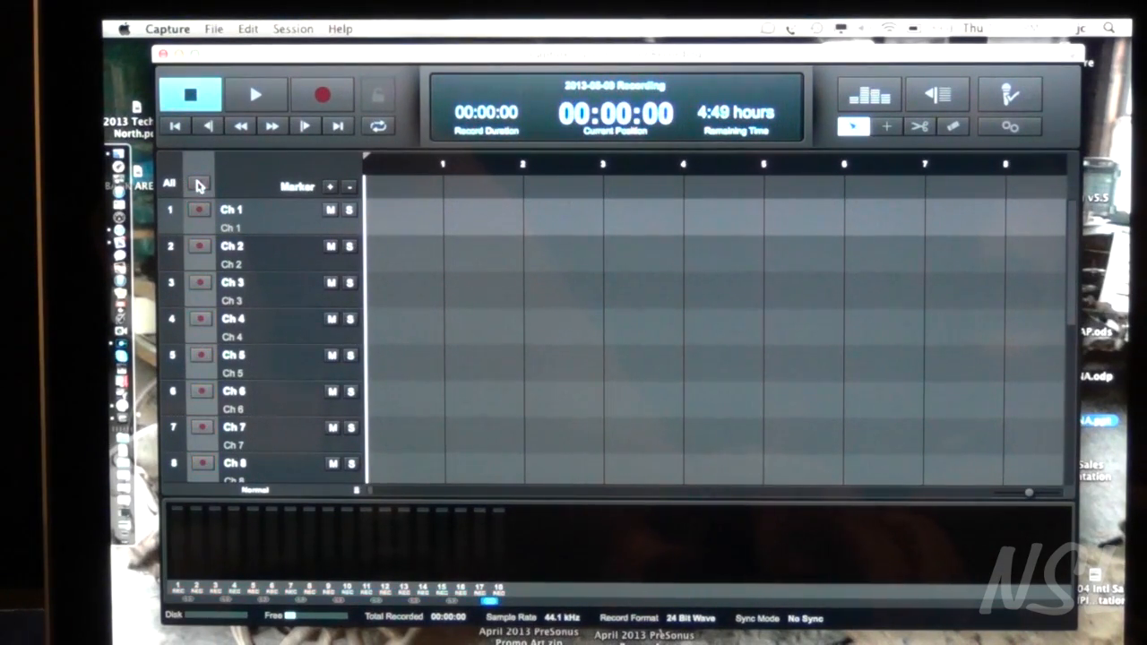
{"action": "left_click", "coordinate": [199, 182]}
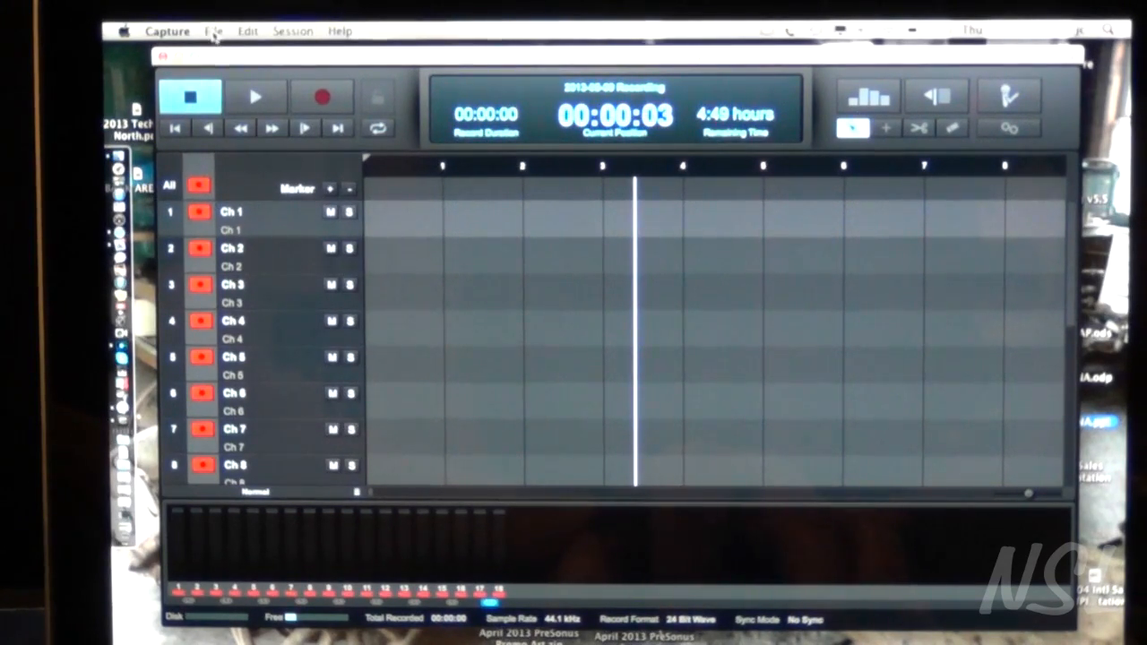
Load Motley Crew.capture, discarding changes to the empty recording session.
{"action": "left_click", "coordinate": [213, 30]}
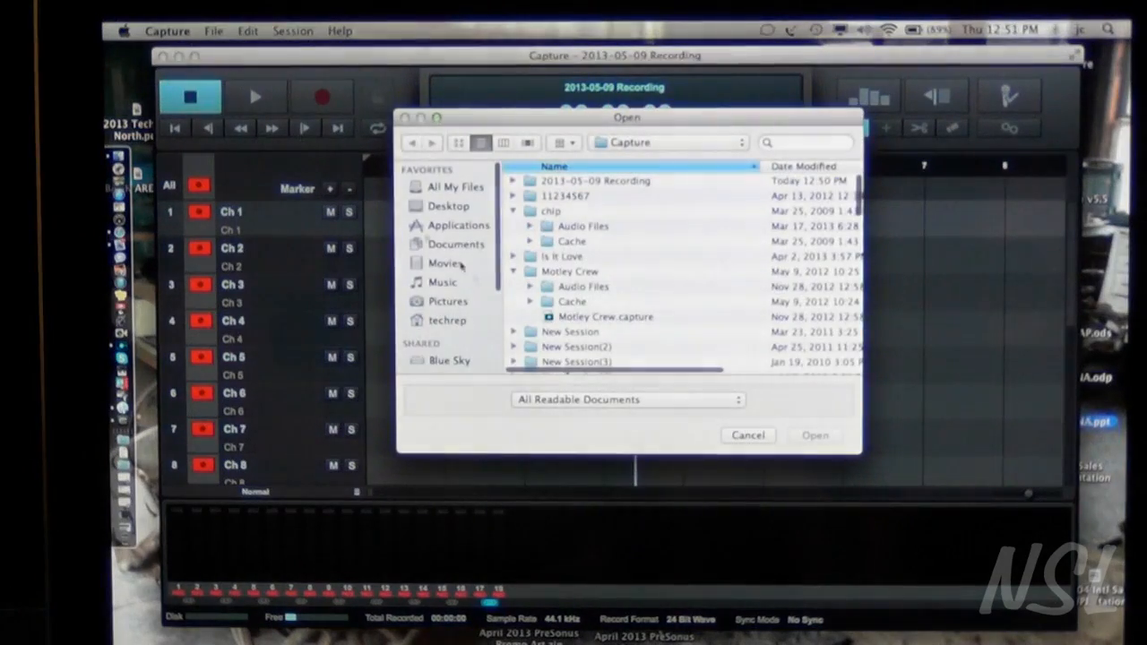
{"action": "left_click", "coordinate": [606, 315]}
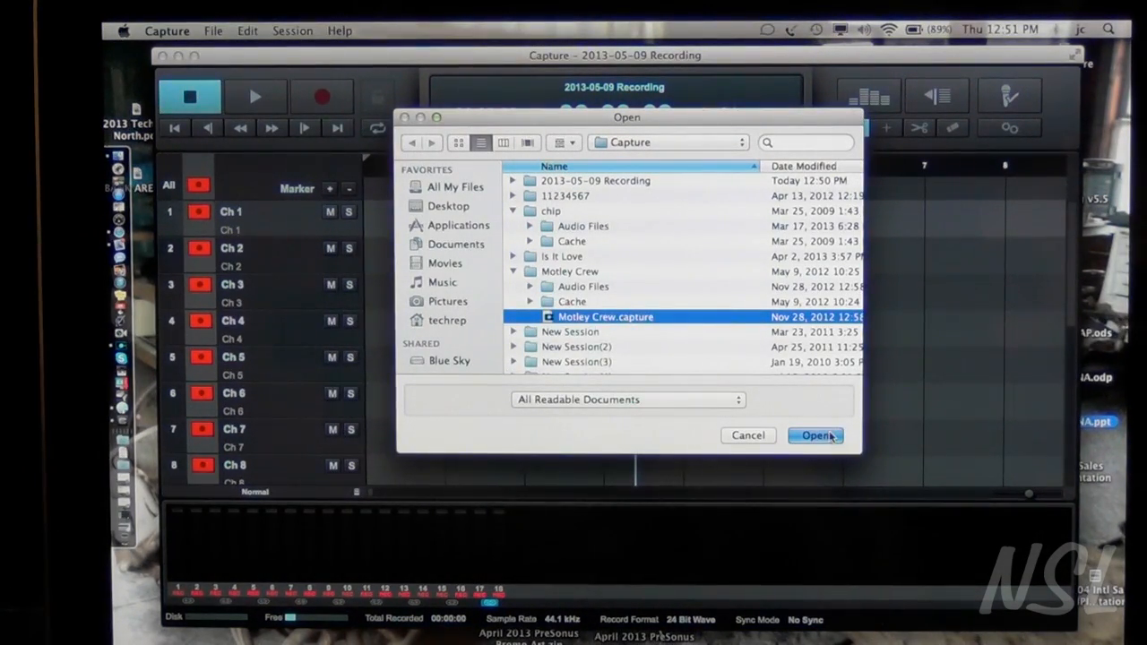
{"action": "left_click", "coordinate": [821, 436]}
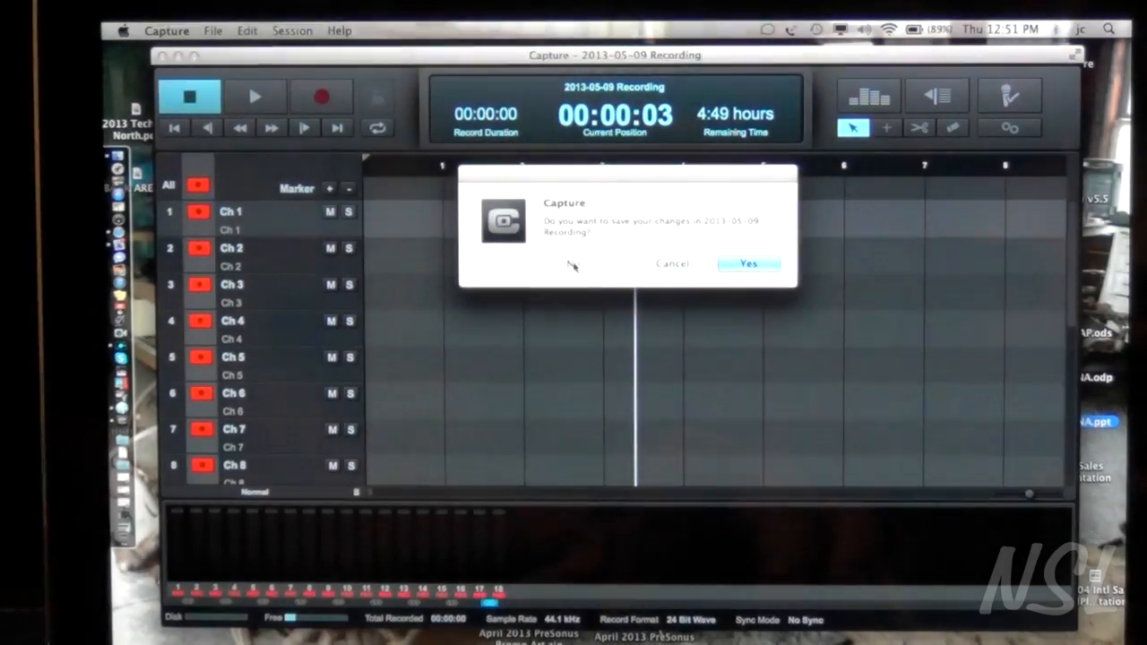
{"action": "left_click", "coordinate": [749, 263]}
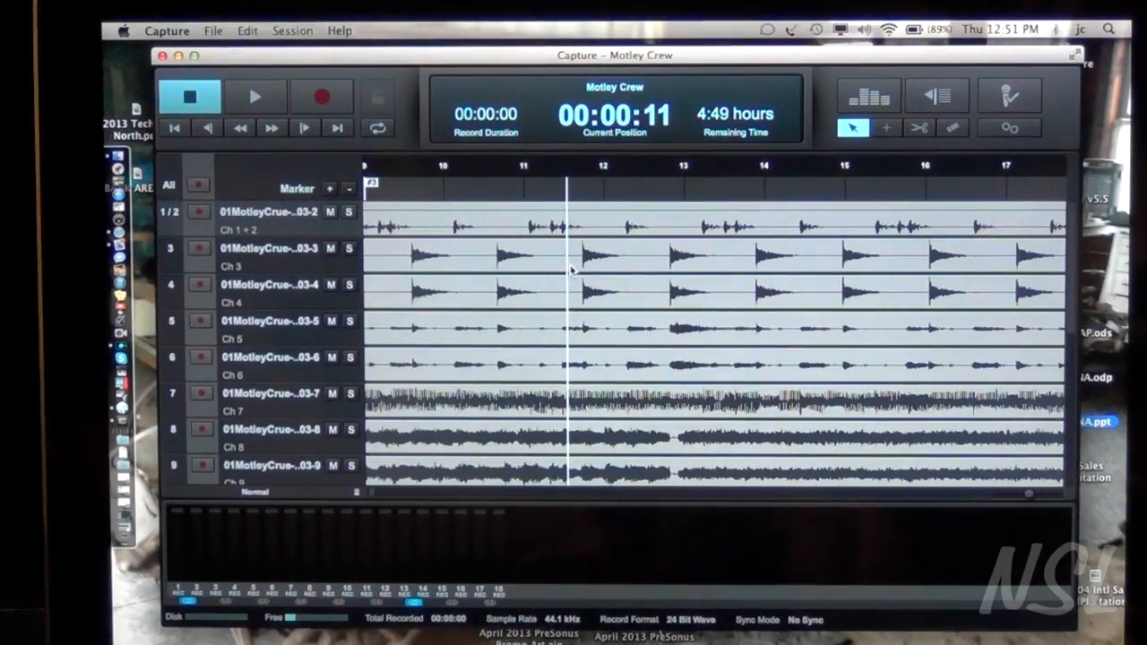
Return the playhead to zero and start playing the Motley Crew session.
{"action": "left_click", "coordinate": [169, 125]}
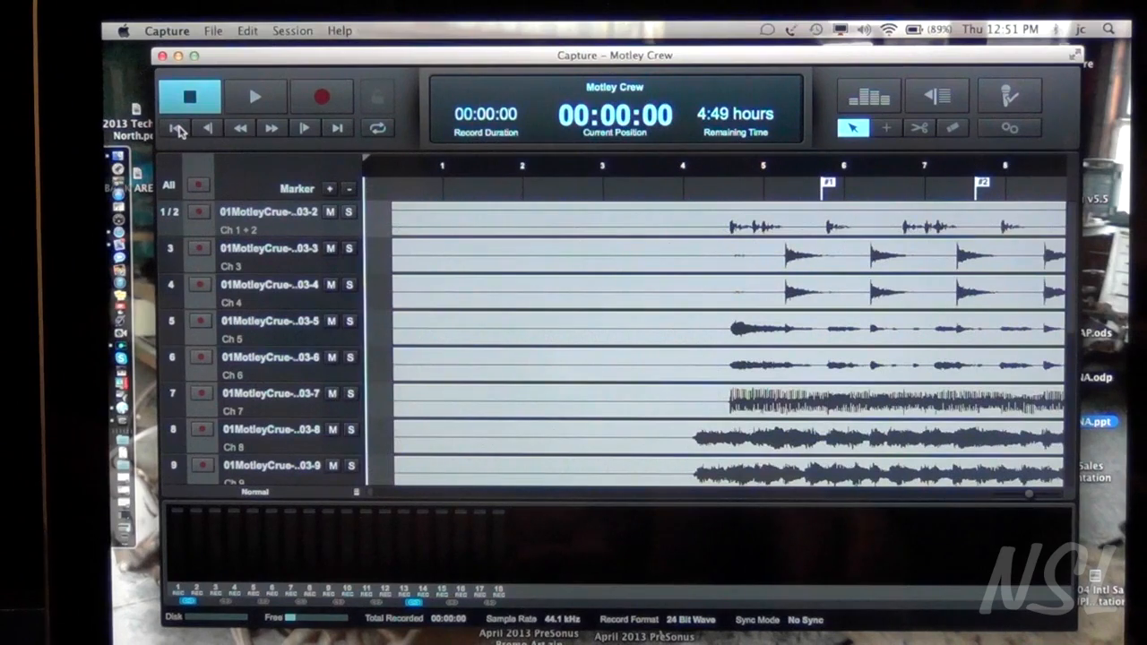
{"action": "mouse_move", "coordinate": [258, 97]}
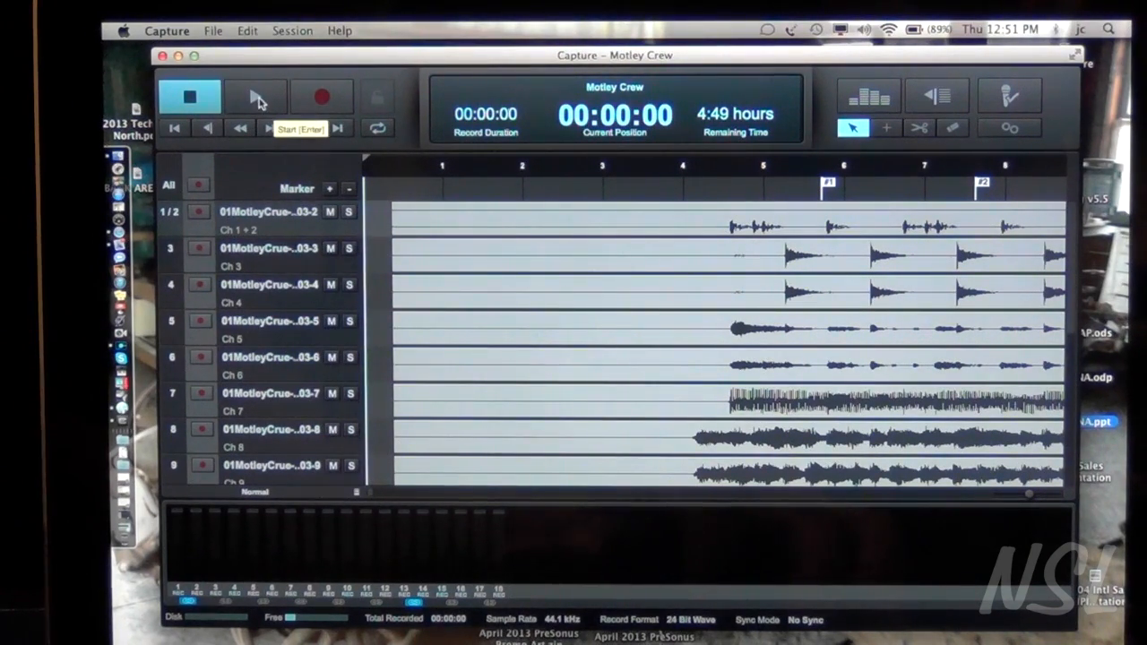
{"action": "left_click", "coordinate": [258, 97]}
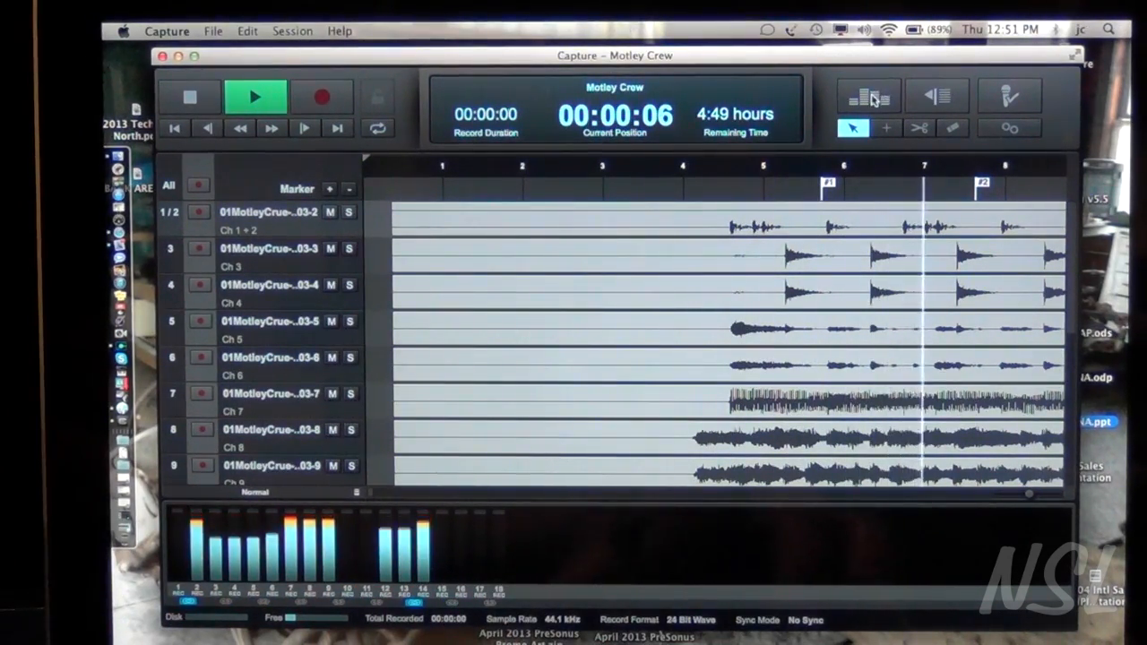
Watch playback levels in the large meters view, then stop at eighteen seconds.
{"action": "left_click", "coordinate": [865, 95]}
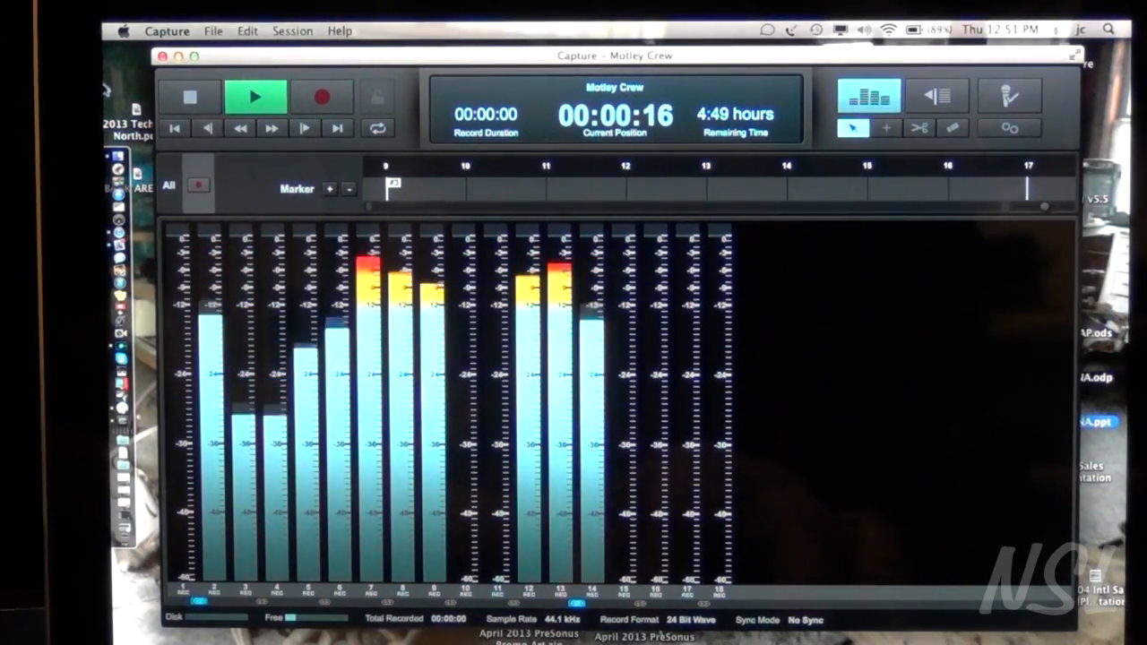
{"action": "left_click", "coordinate": [188, 97]}
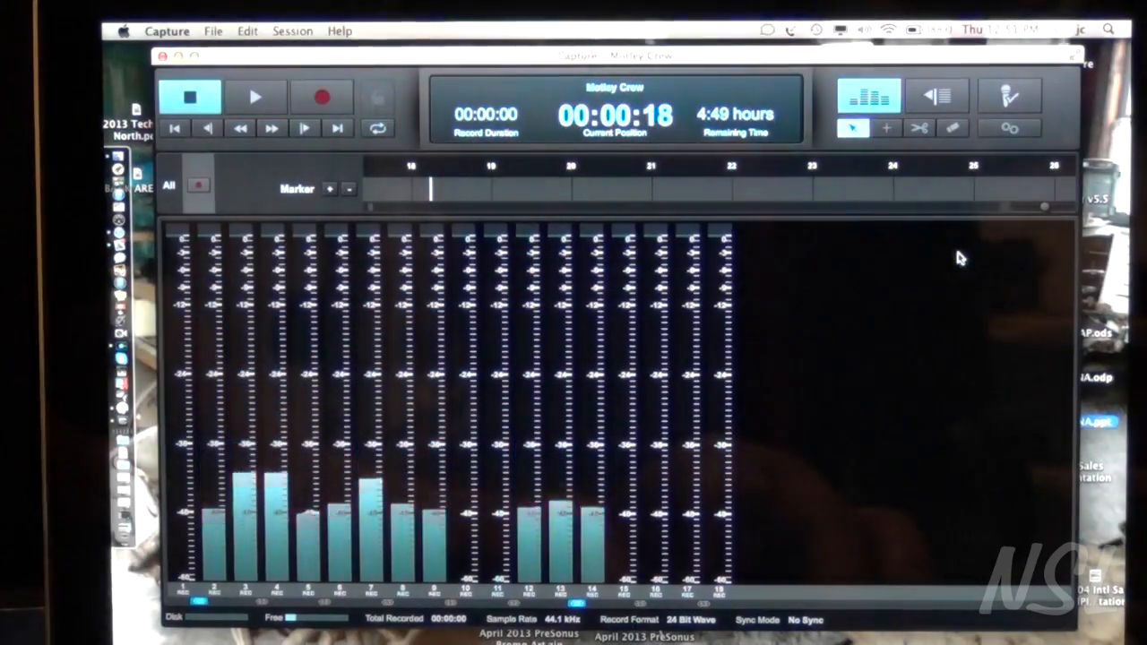
{"action": "left_click", "coordinate": [211, 32]}
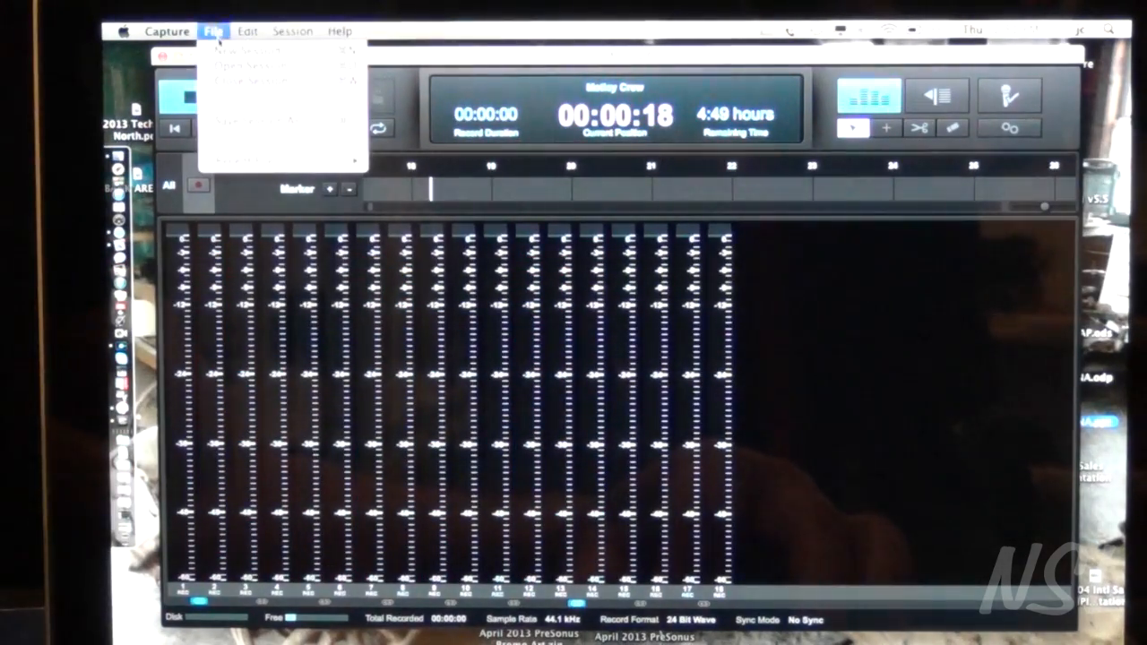
Create a new session and load Motley Crew as its soundcheck playback source.
{"action": "left_click", "coordinate": [237, 61]}
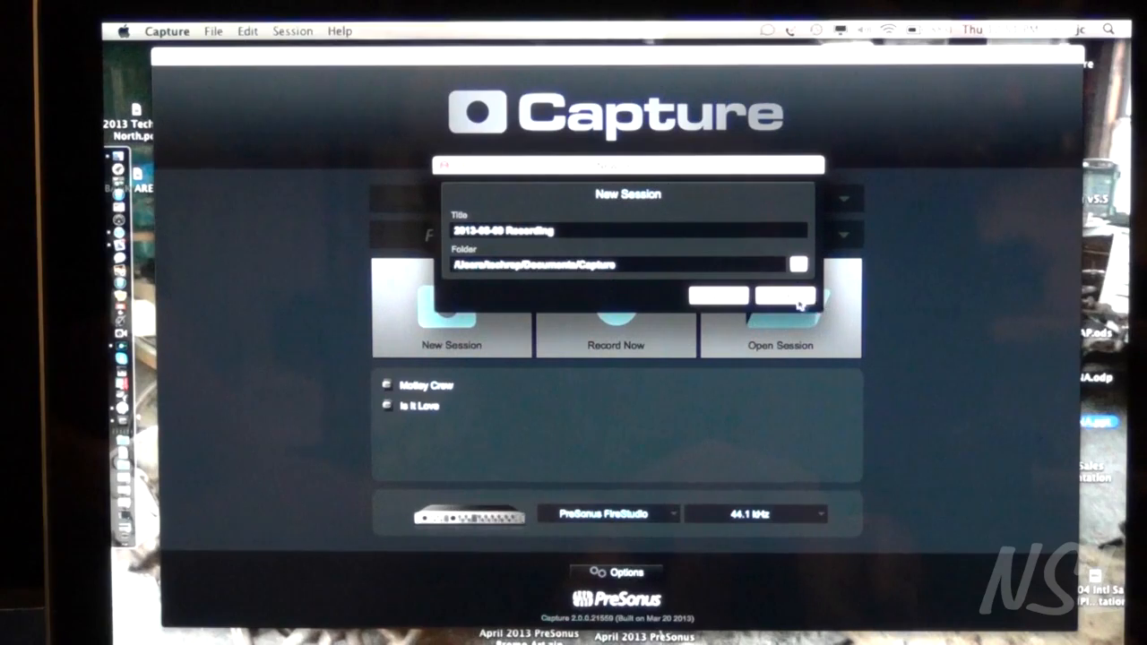
{"action": "left_click", "coordinate": [773, 295]}
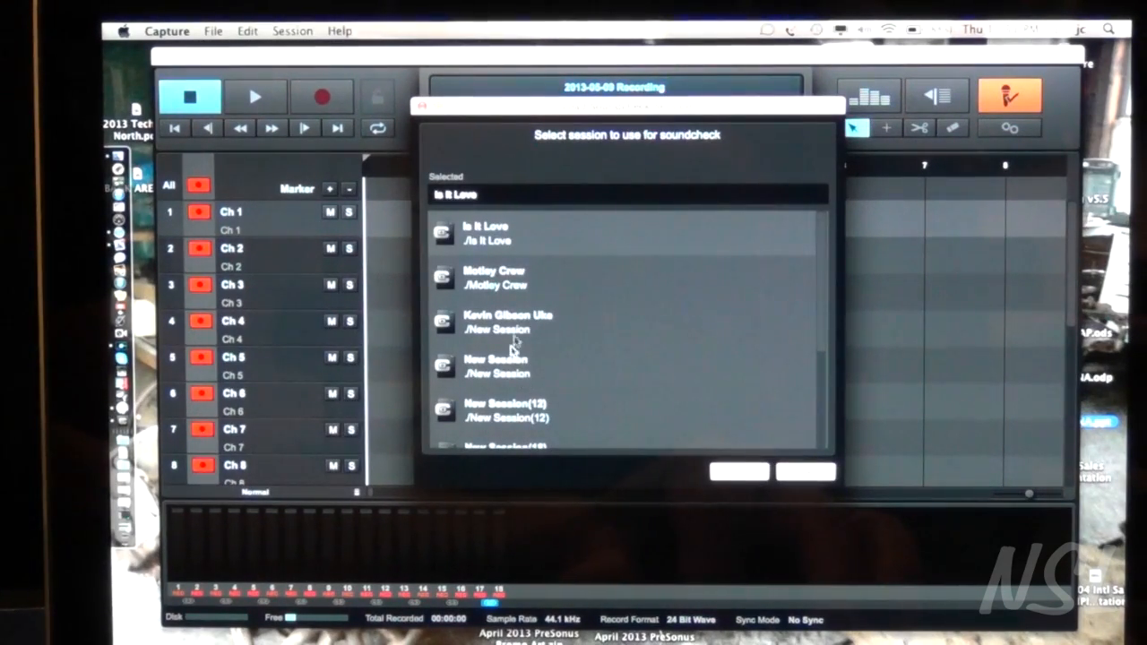
{"action": "left_click", "coordinate": [496, 278]}
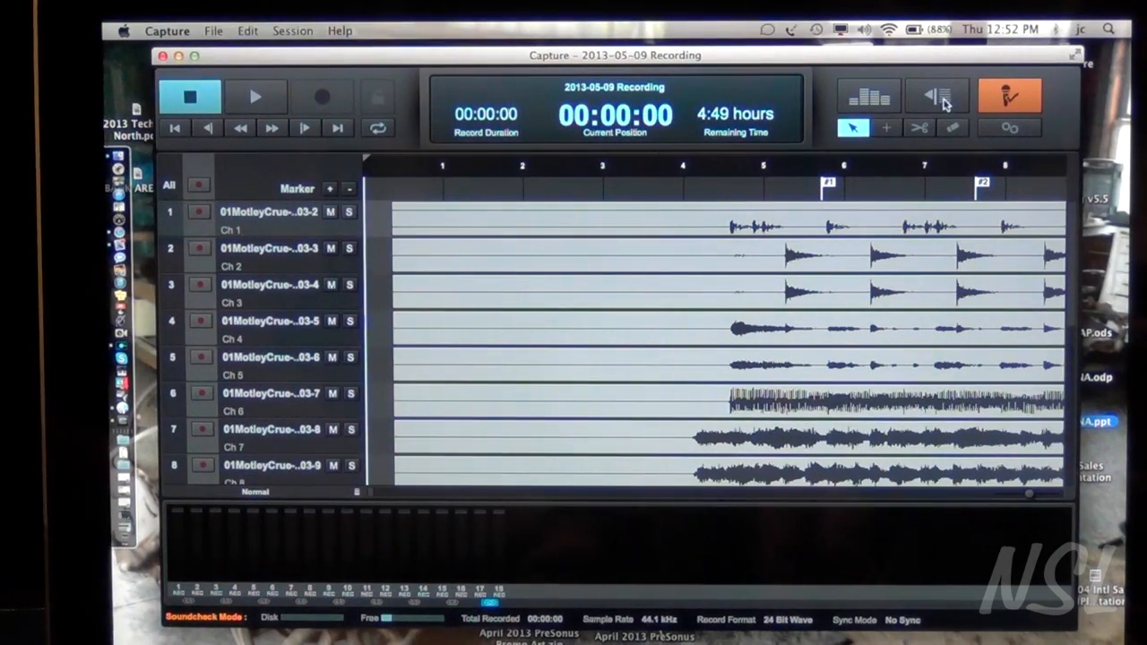
Show the markers list with entries at 5, 7 and 9 seconds.
{"action": "left_click", "coordinate": [931, 93]}
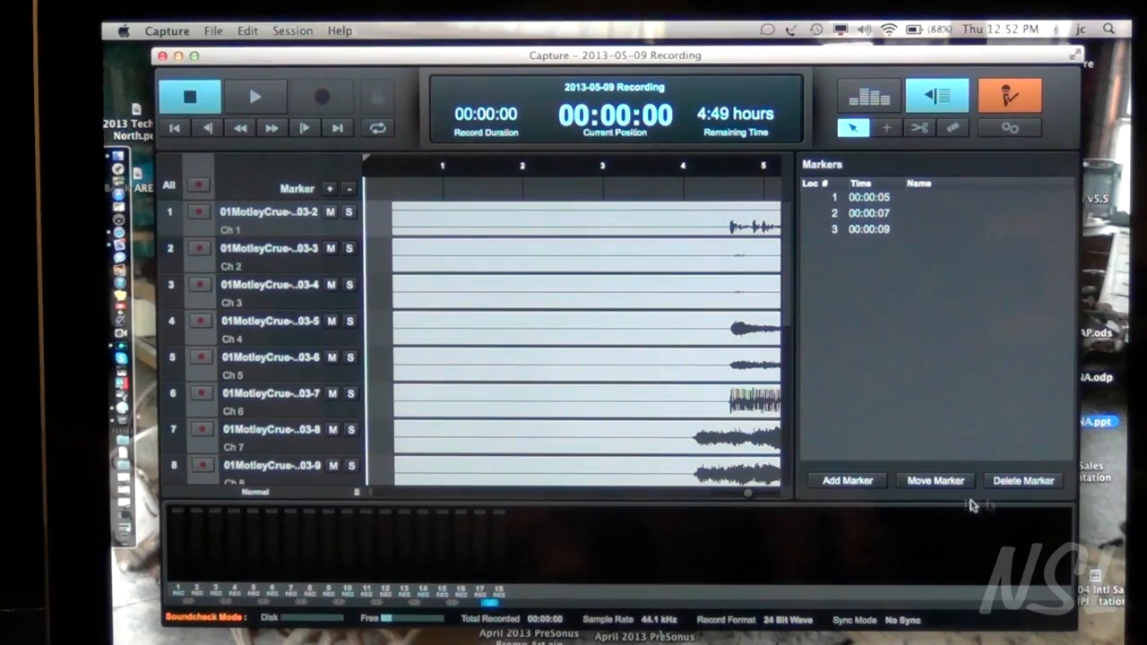
{"action": "mouse_move", "coordinate": [957, 205]}
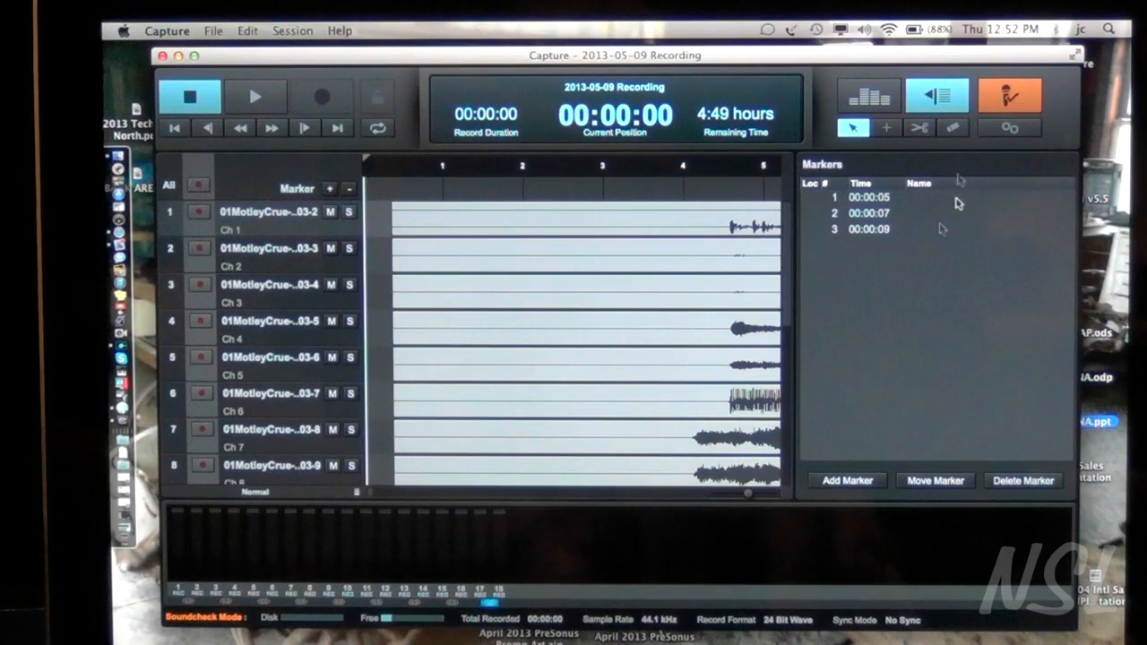
{"action": "mouse_move", "coordinate": [689, 194]}
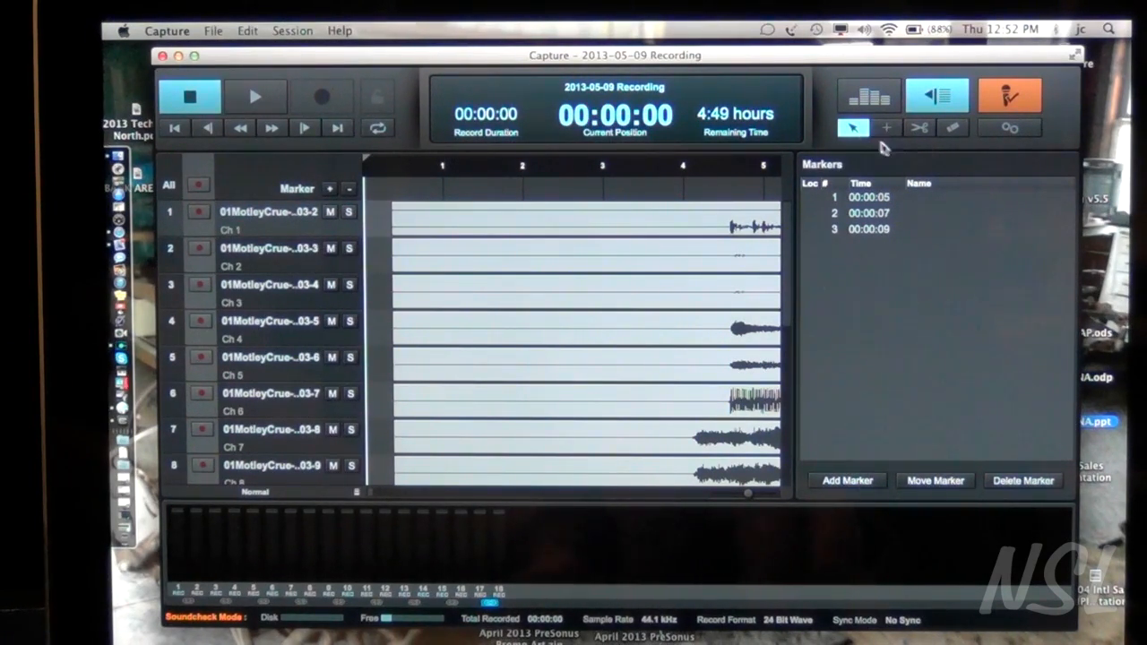
{"action": "mouse_move", "coordinate": [887, 129]}
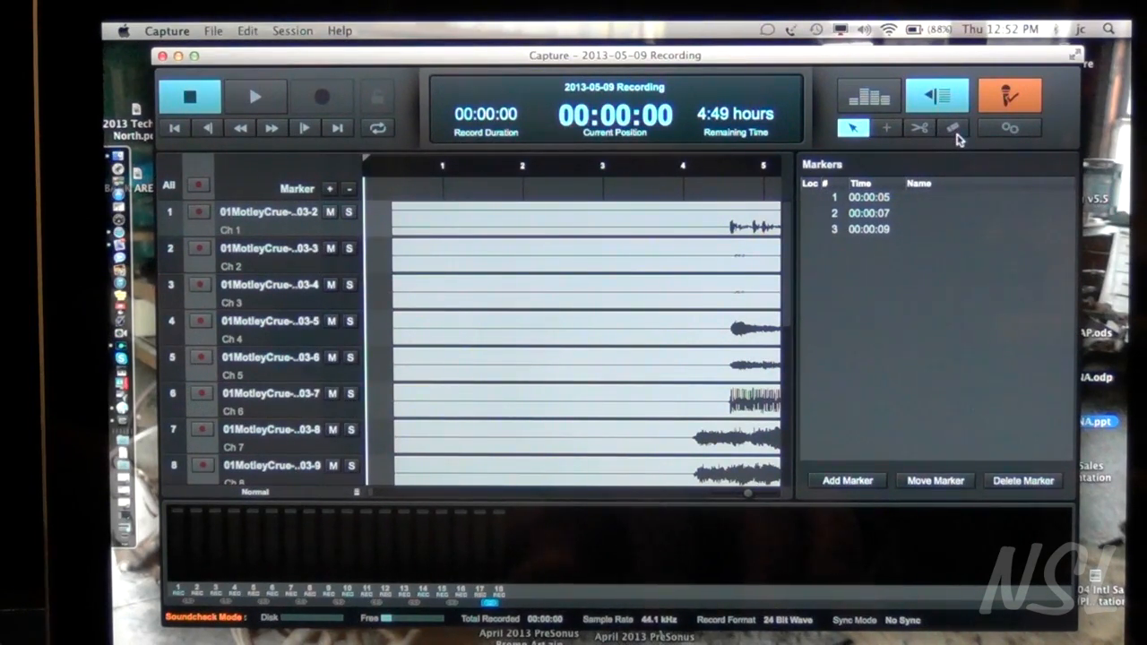
{"action": "mouse_move", "coordinate": [1009, 129]}
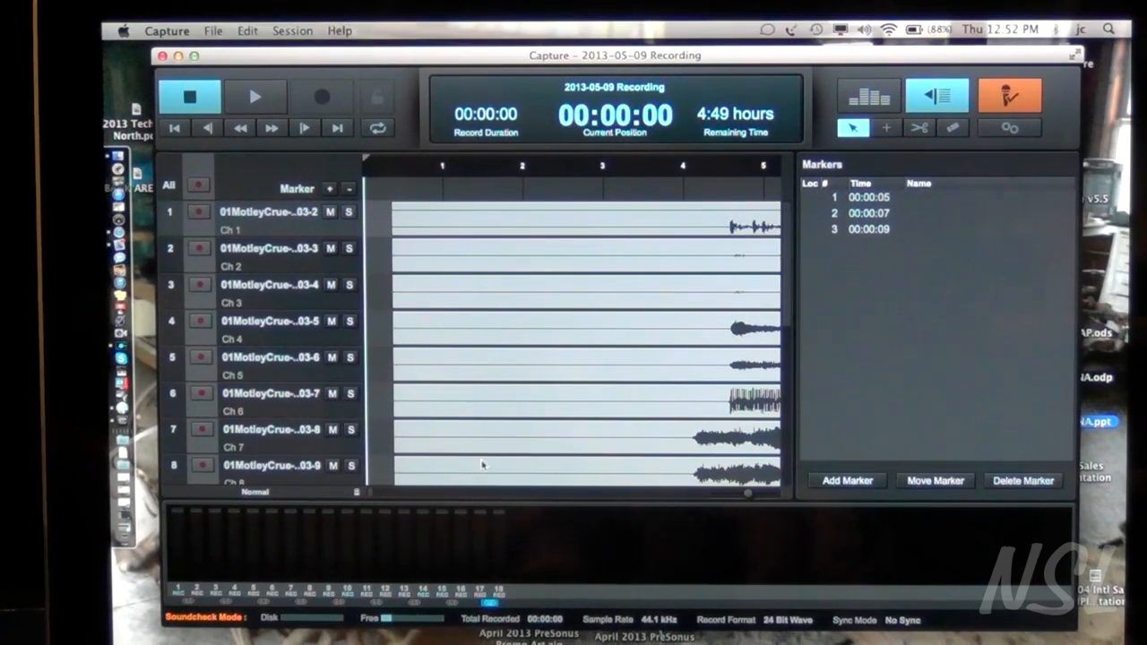
{"action": "mouse_move", "coordinate": [617, 563]}
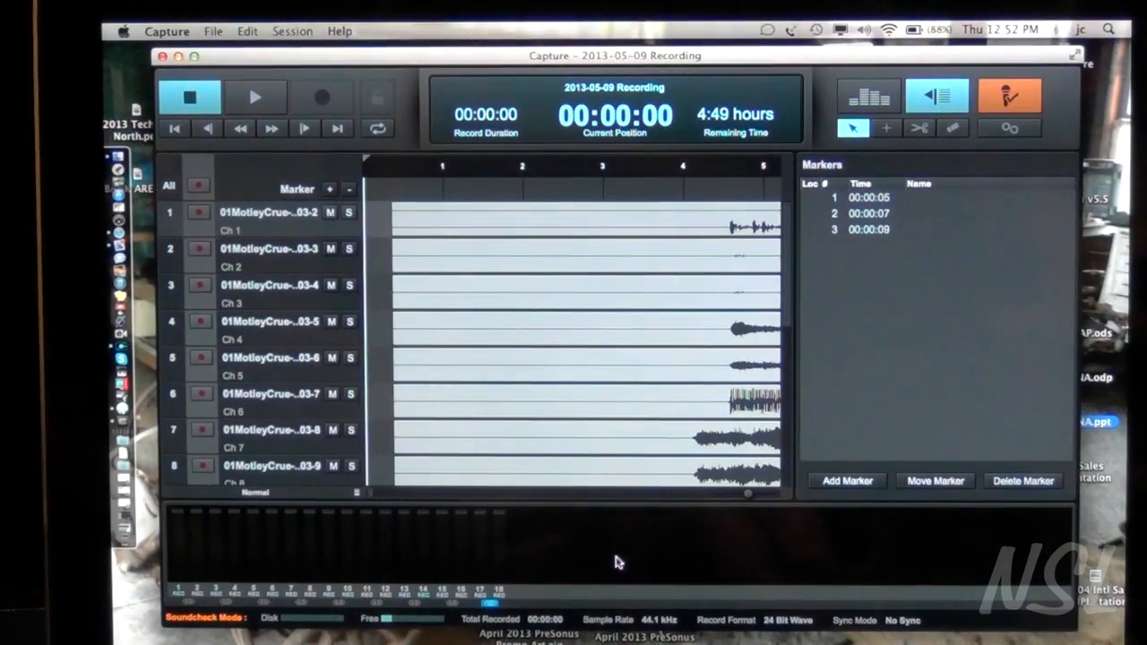
{"action": "mouse_move", "coordinate": [278, 631]}
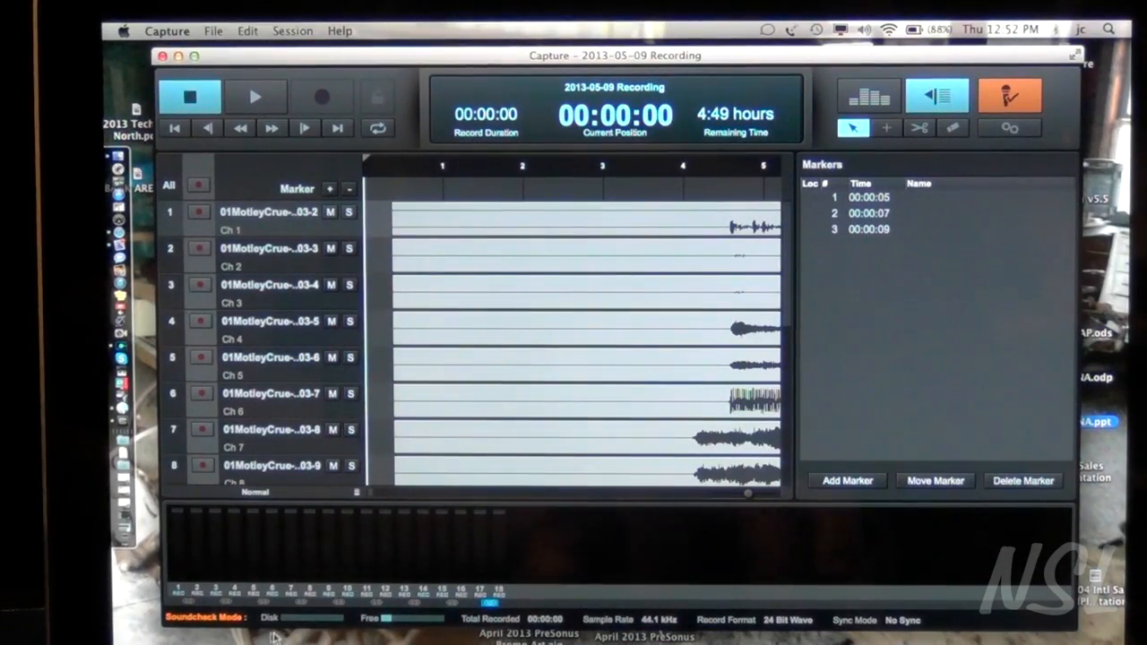